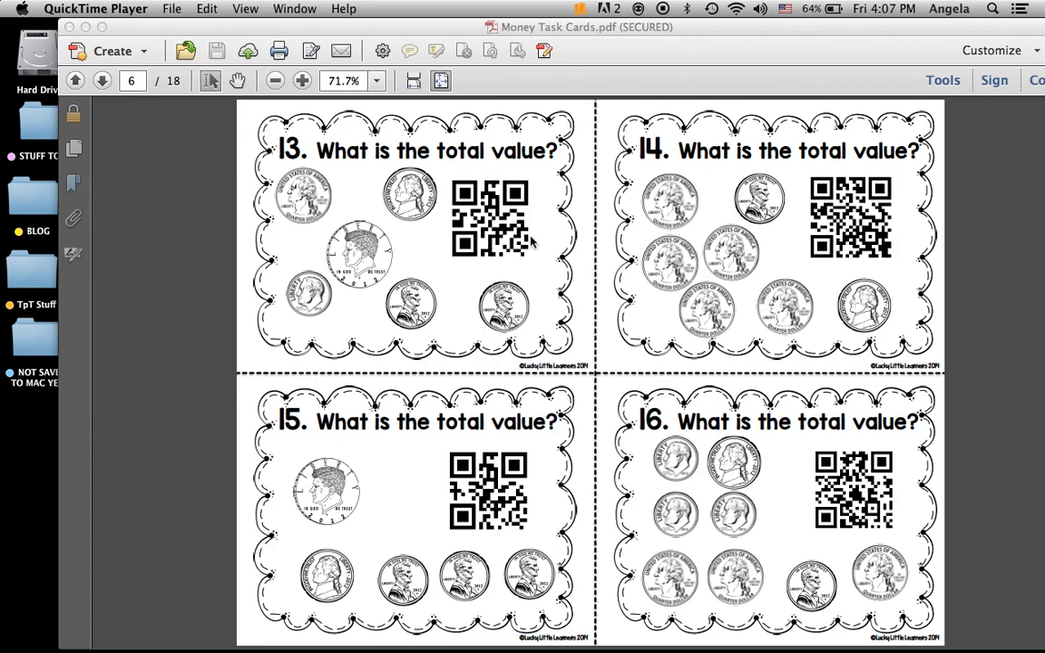
mouse_move(513, 193)
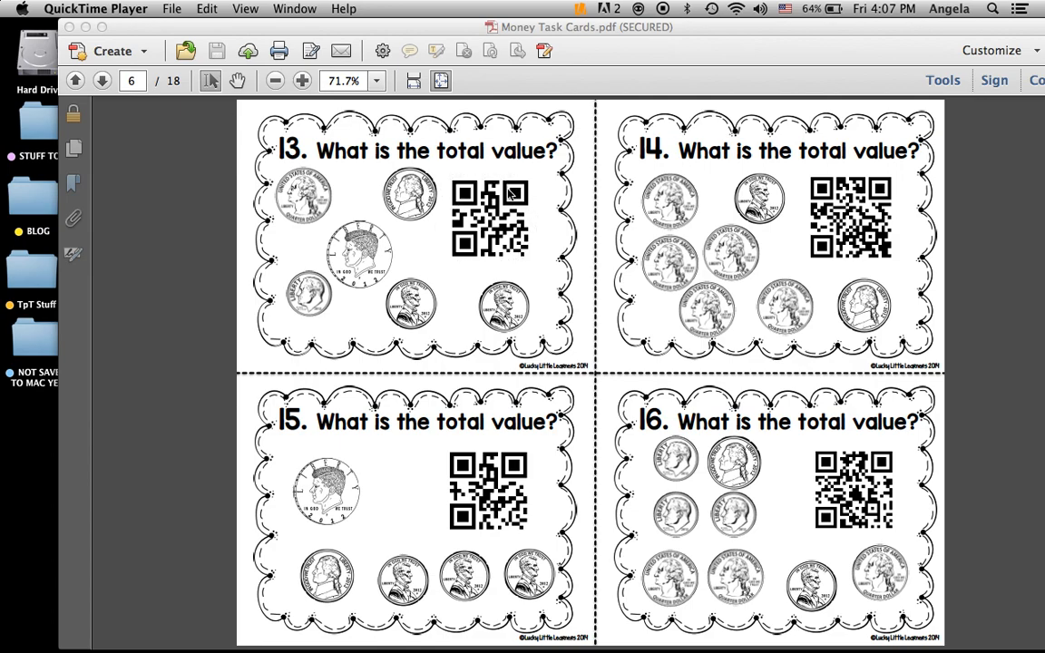
mouse_move(504, 172)
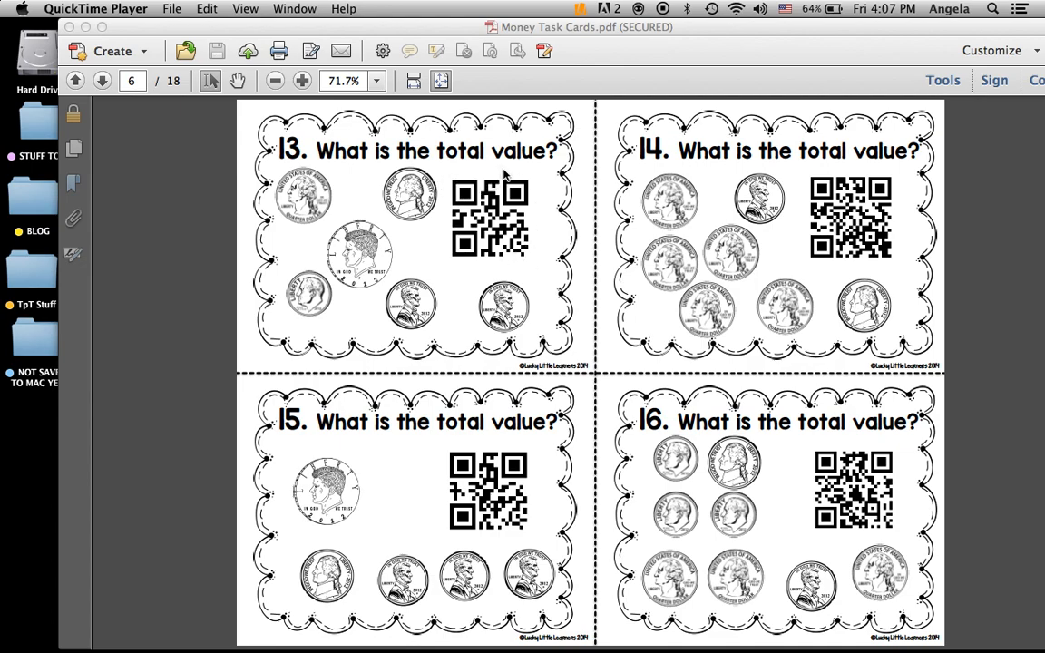
mouse_move(86, 28)
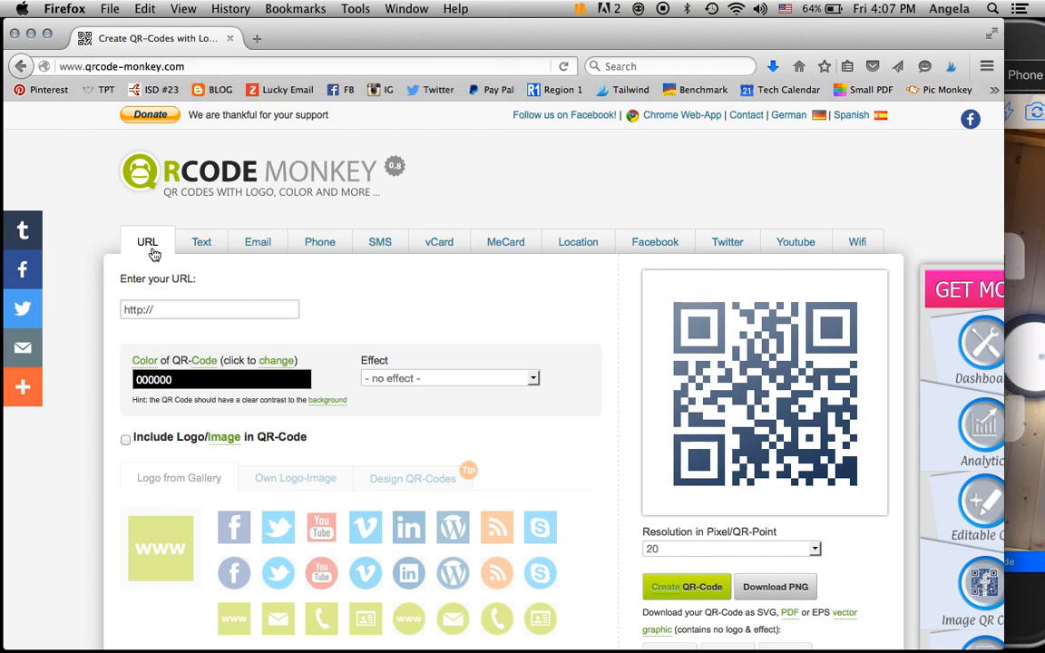
mouse_move(146, 241)
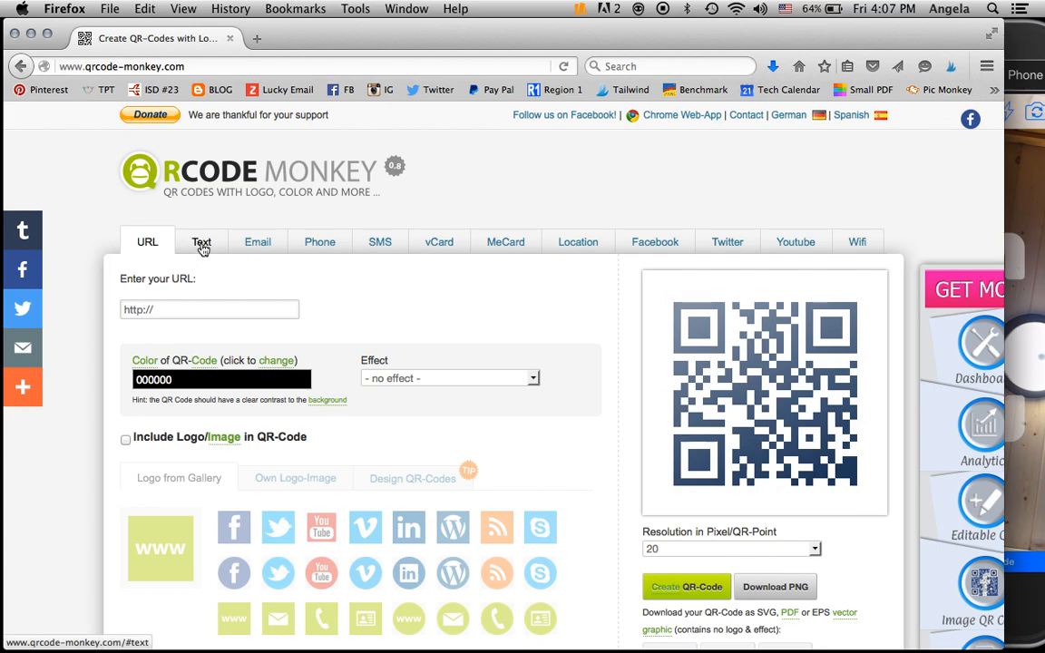
Switch the QR code content type from URL to plain Text.
click(202, 241)
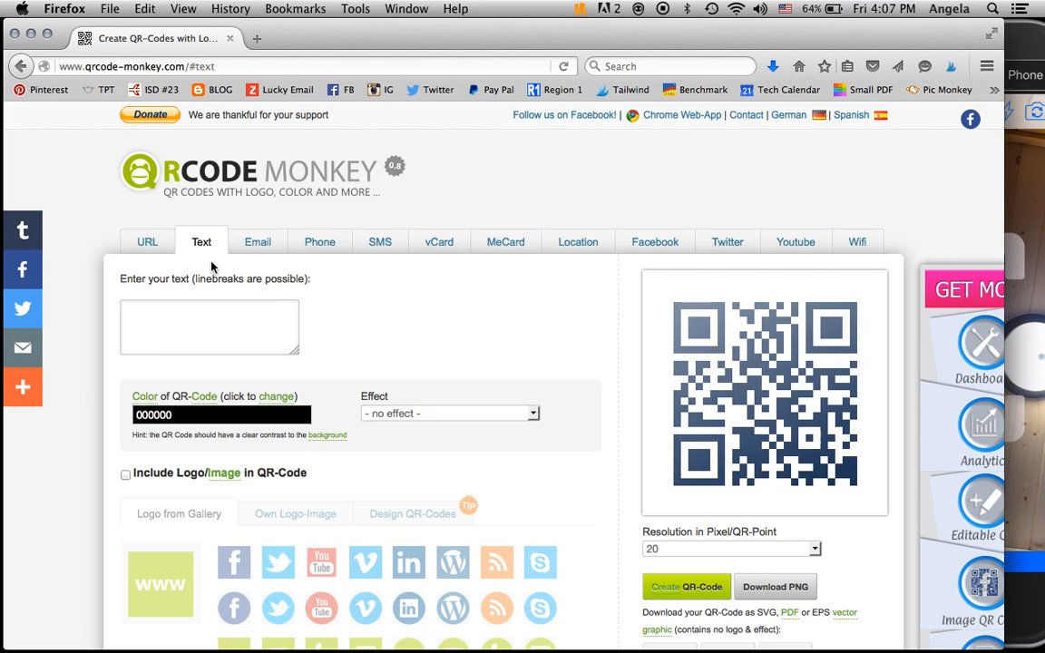
mouse_move(547, 262)
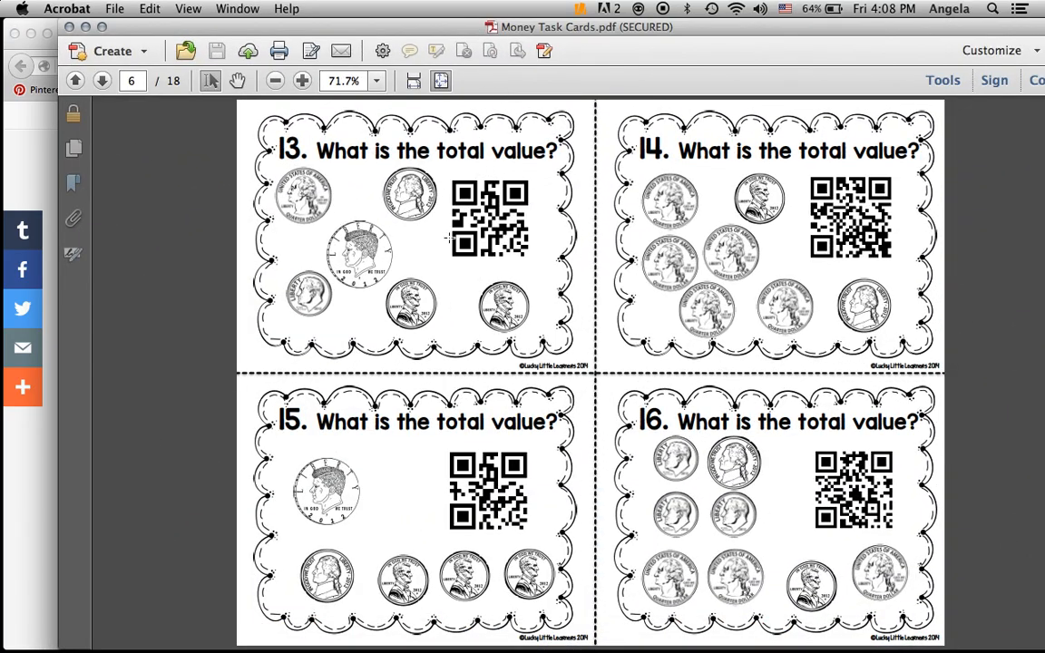
mouse_move(472, 202)
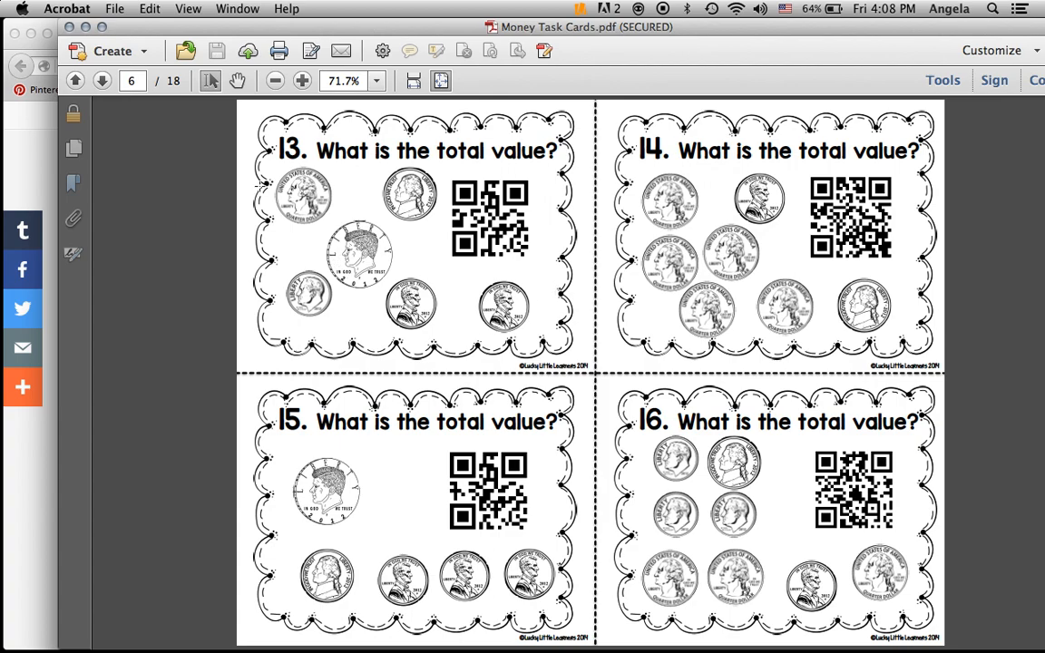
mouse_move(422, 263)
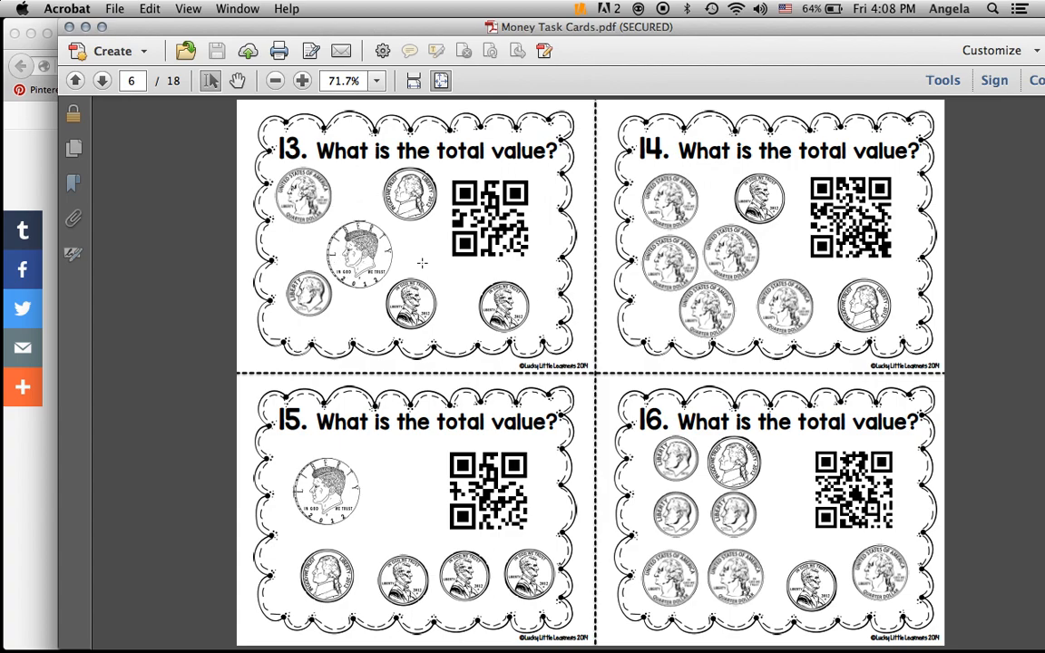
mouse_move(497, 273)
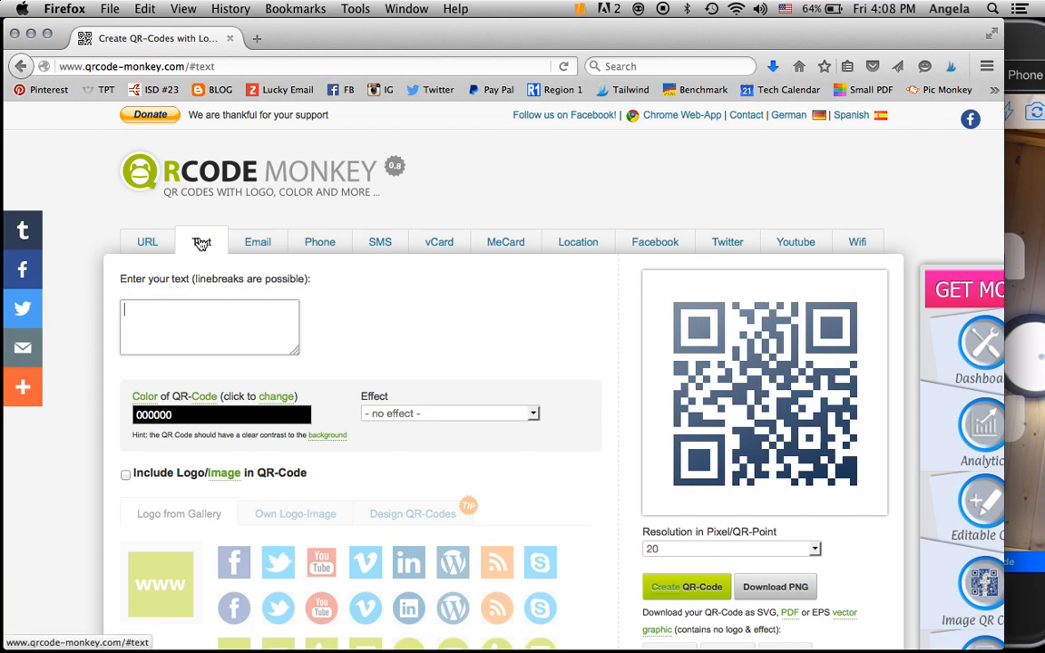
Enter '92 cents', create the QR code, and download it as a PNG.
text(92)
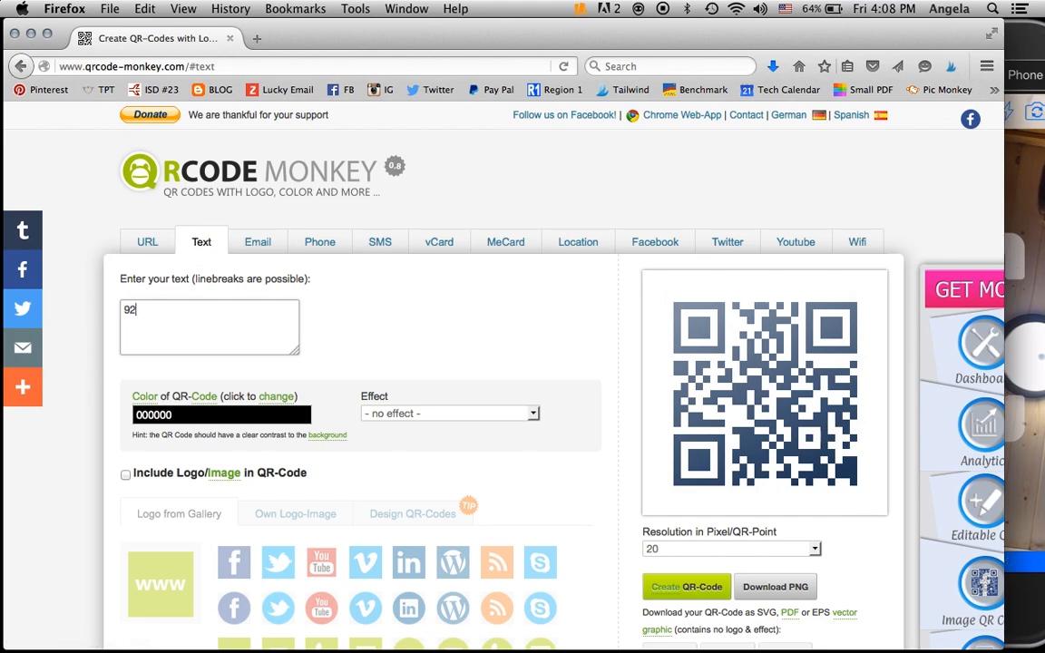
text(cents)
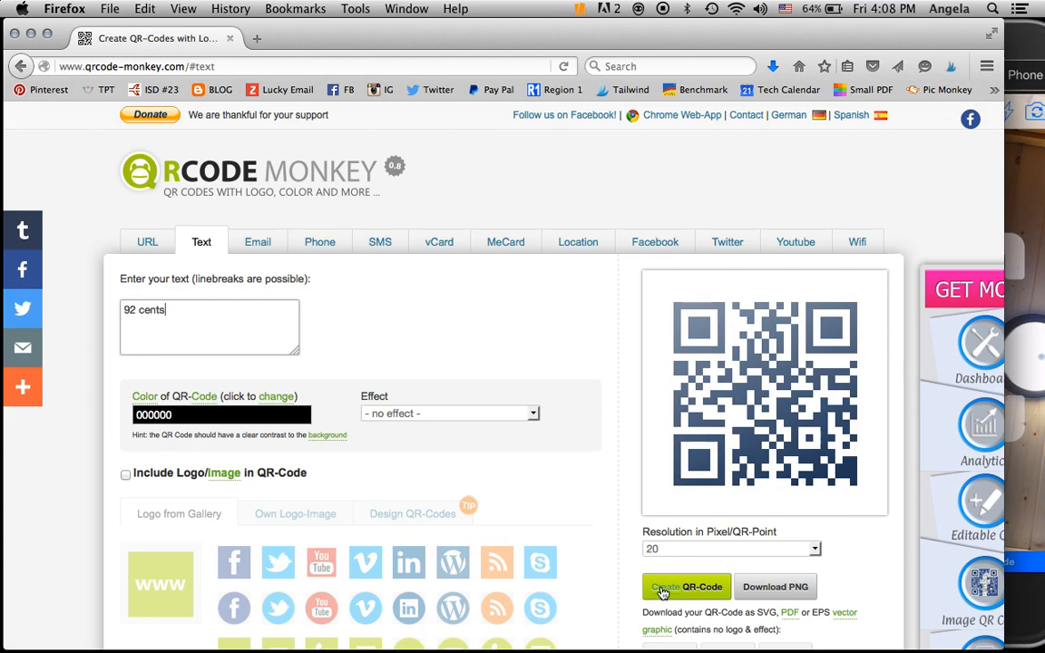
click(686, 586)
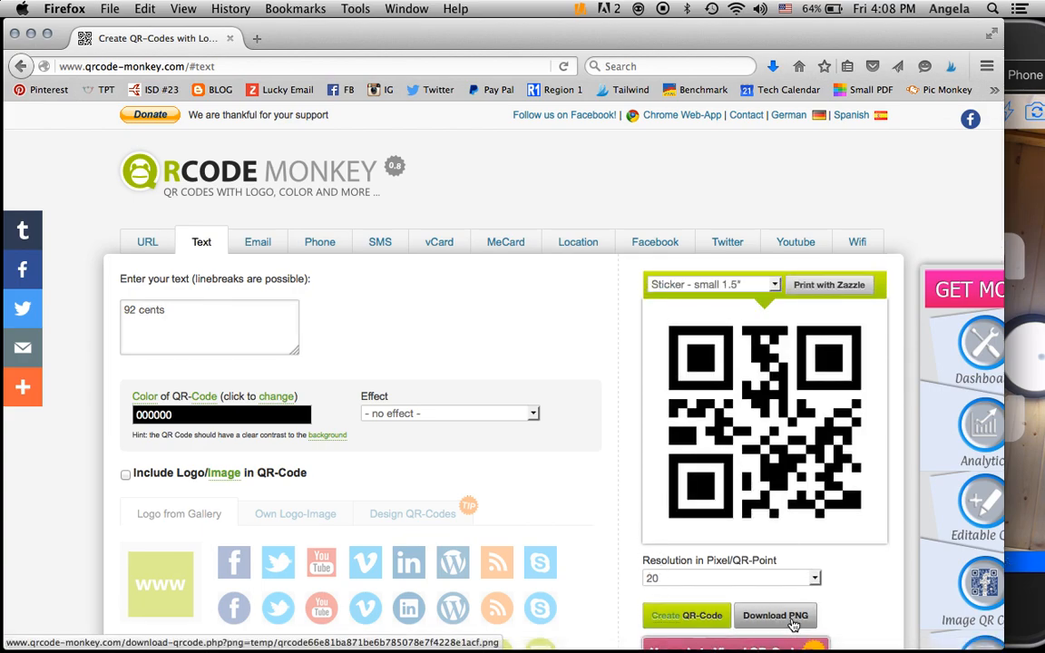
click(776, 615)
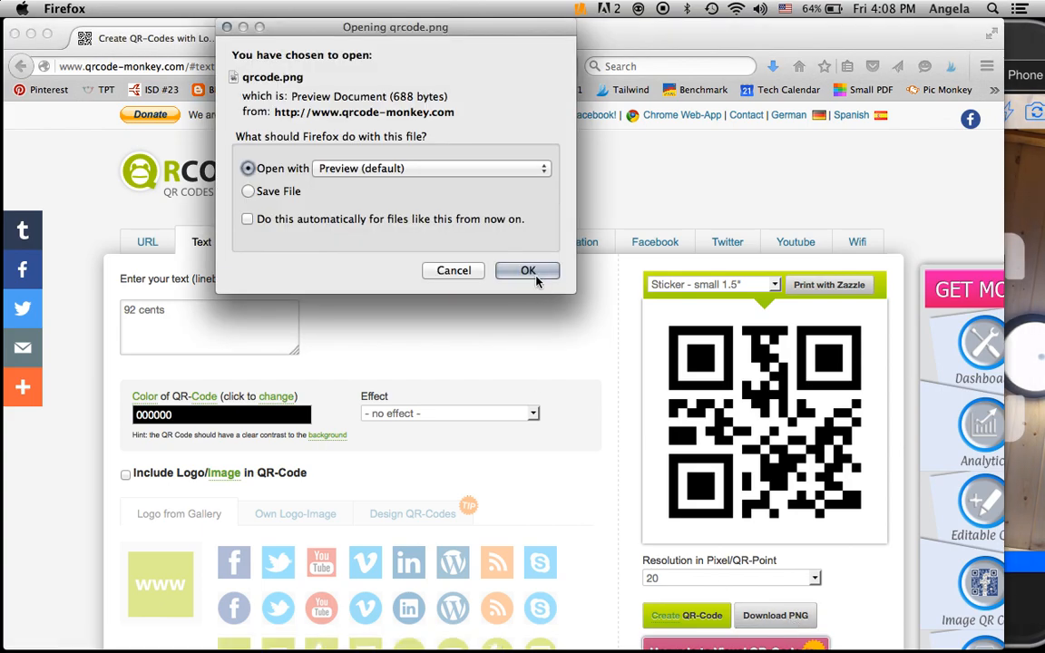
Open qrcode-3.png in Preview and move it to the Desktop via File > Move To.
click(527, 270)
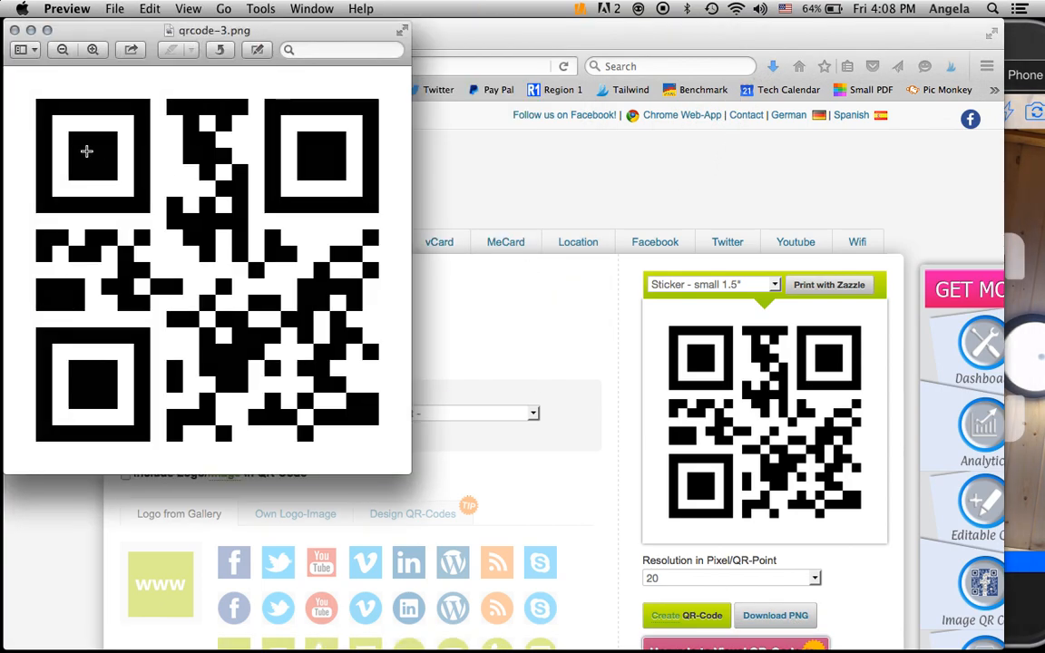
click(114, 8)
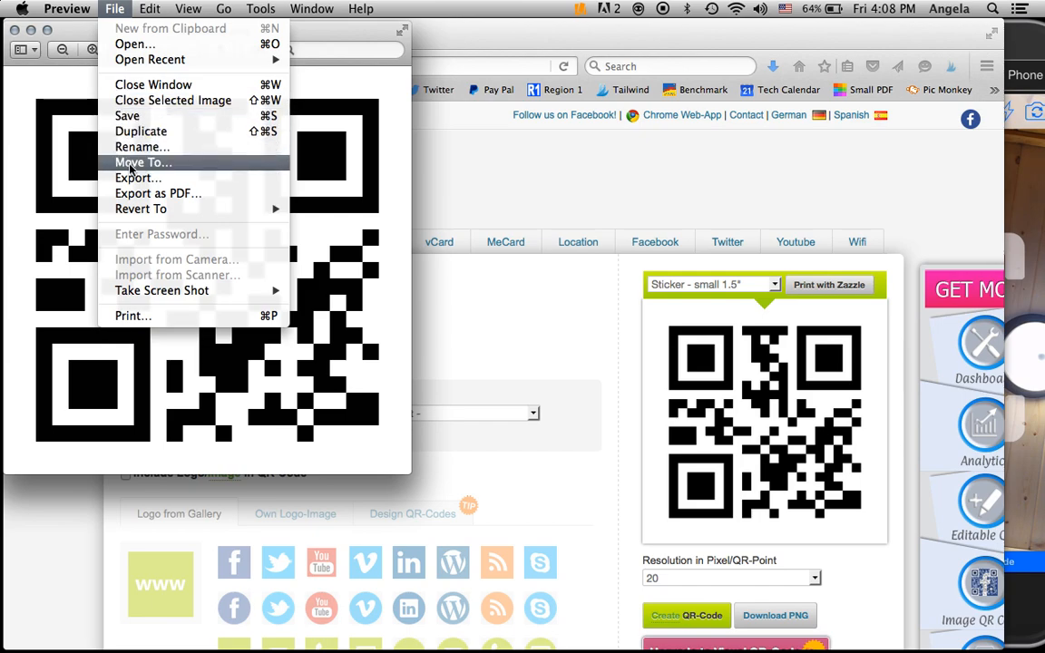
click(144, 162)
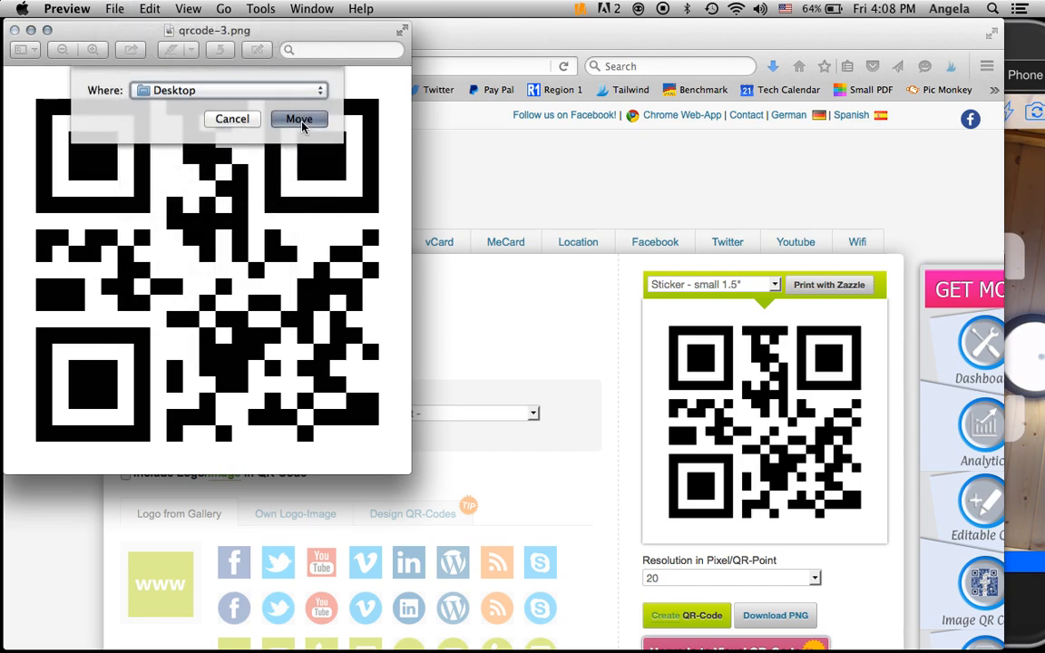
click(299, 119)
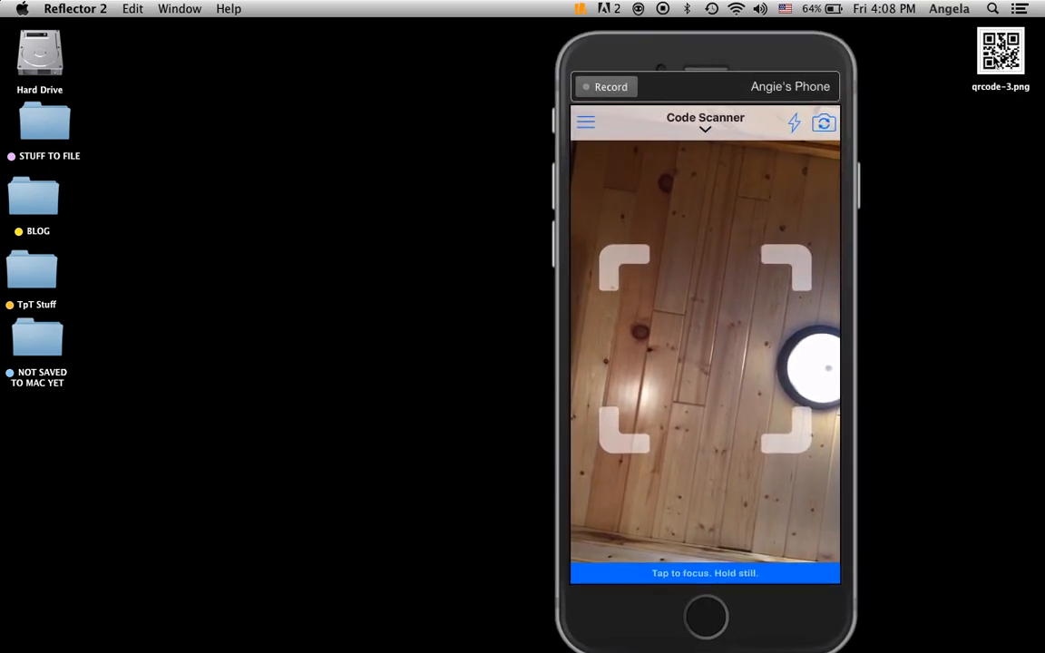
mouse_move(951, 302)
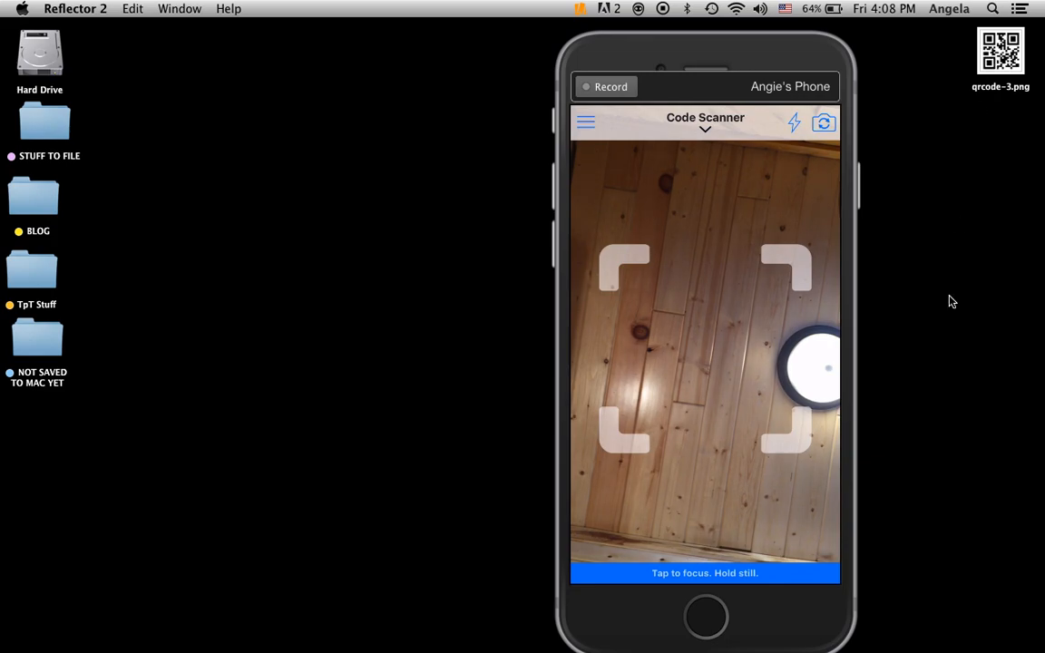
double_click(999, 51)
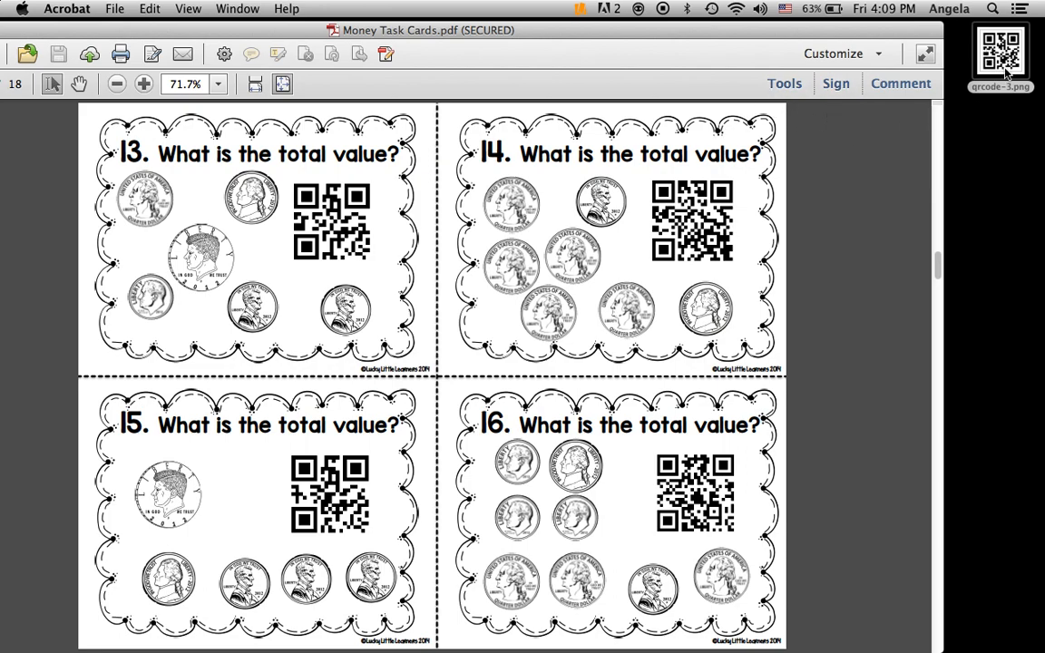
mouse_move(1007, 72)
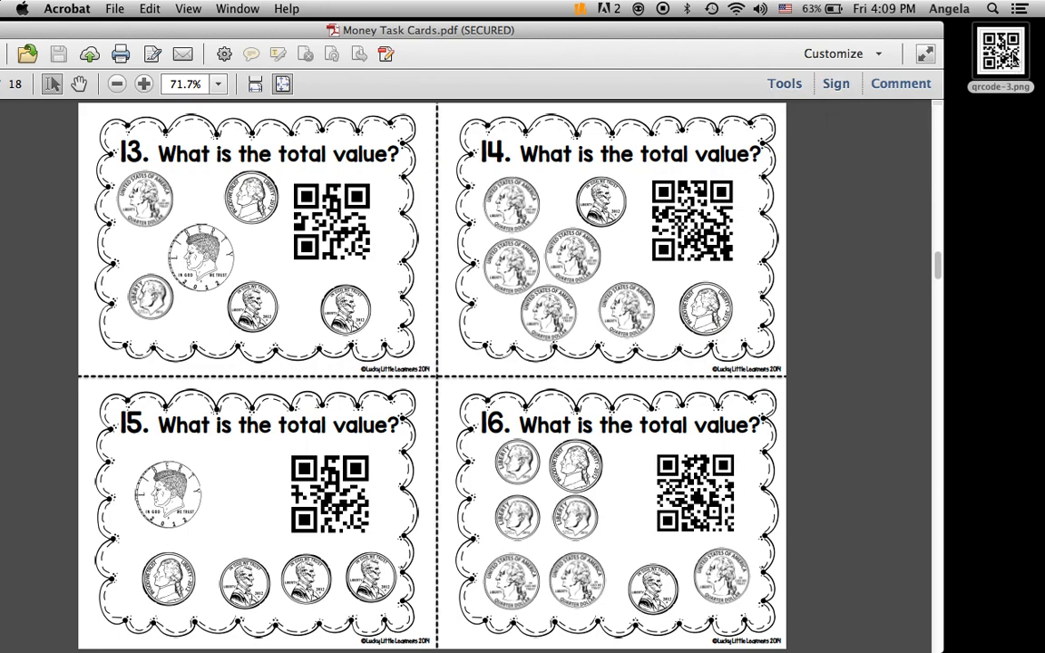
drag(1001, 57, 284, 229)
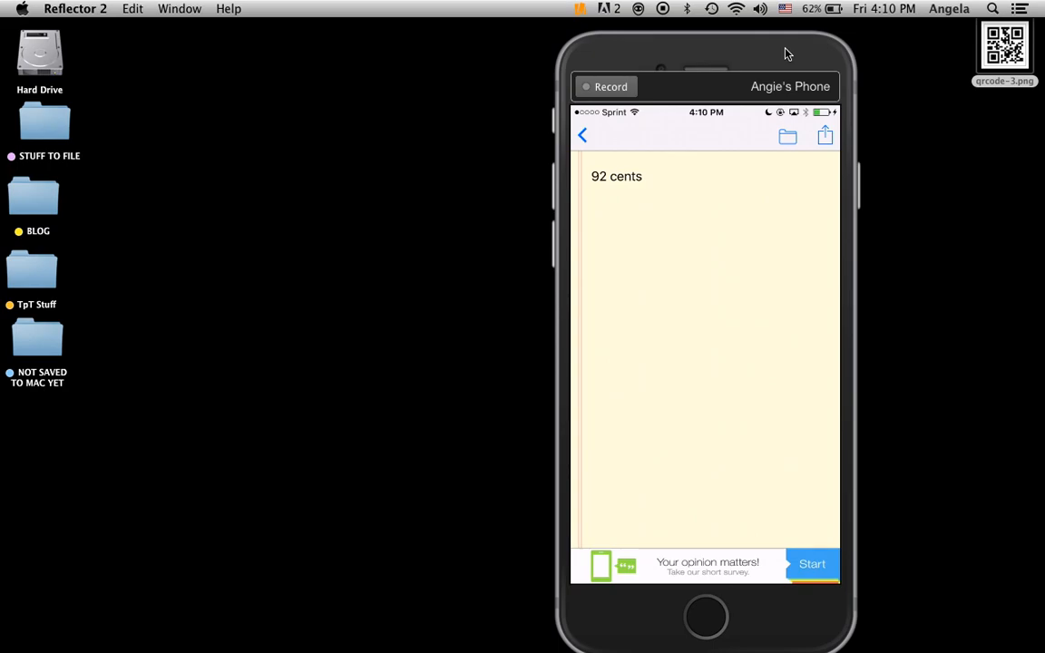
mouse_move(773, 53)
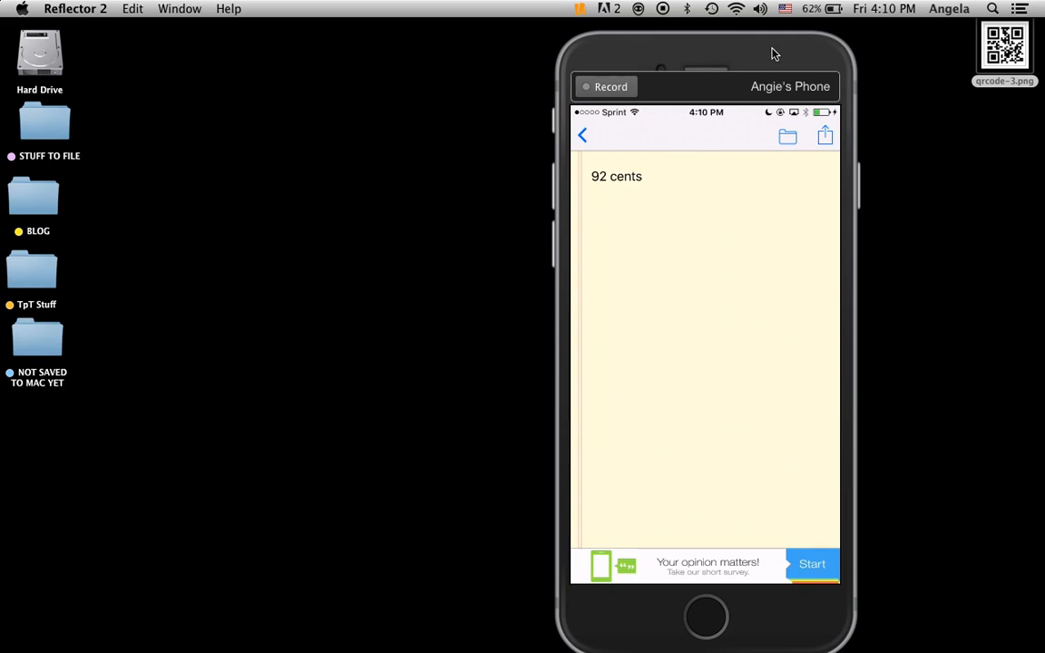
mouse_move(667, 13)
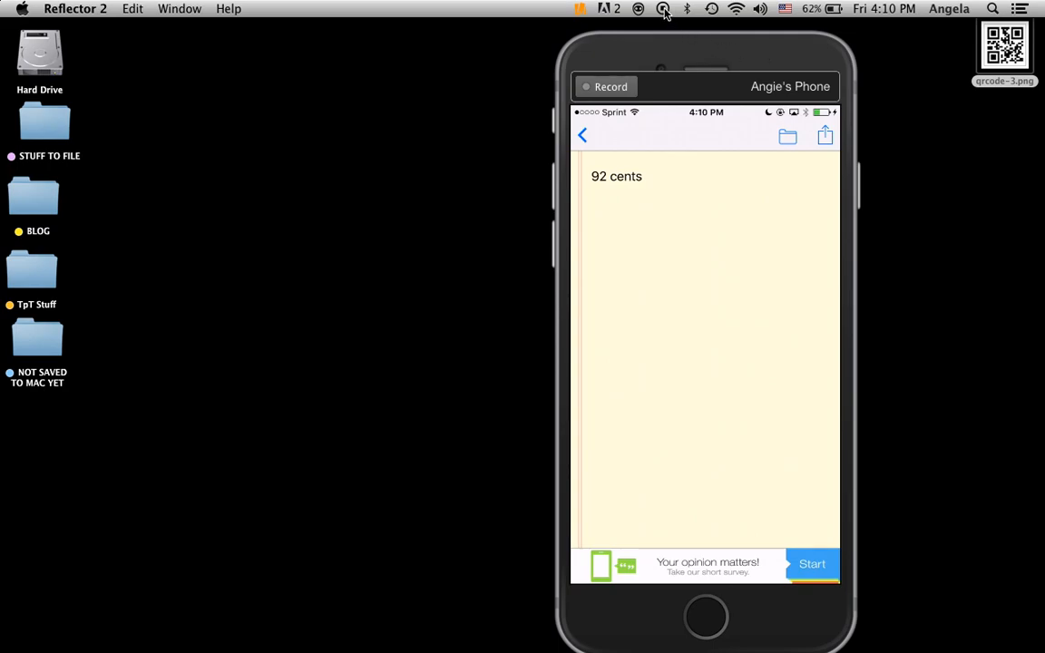